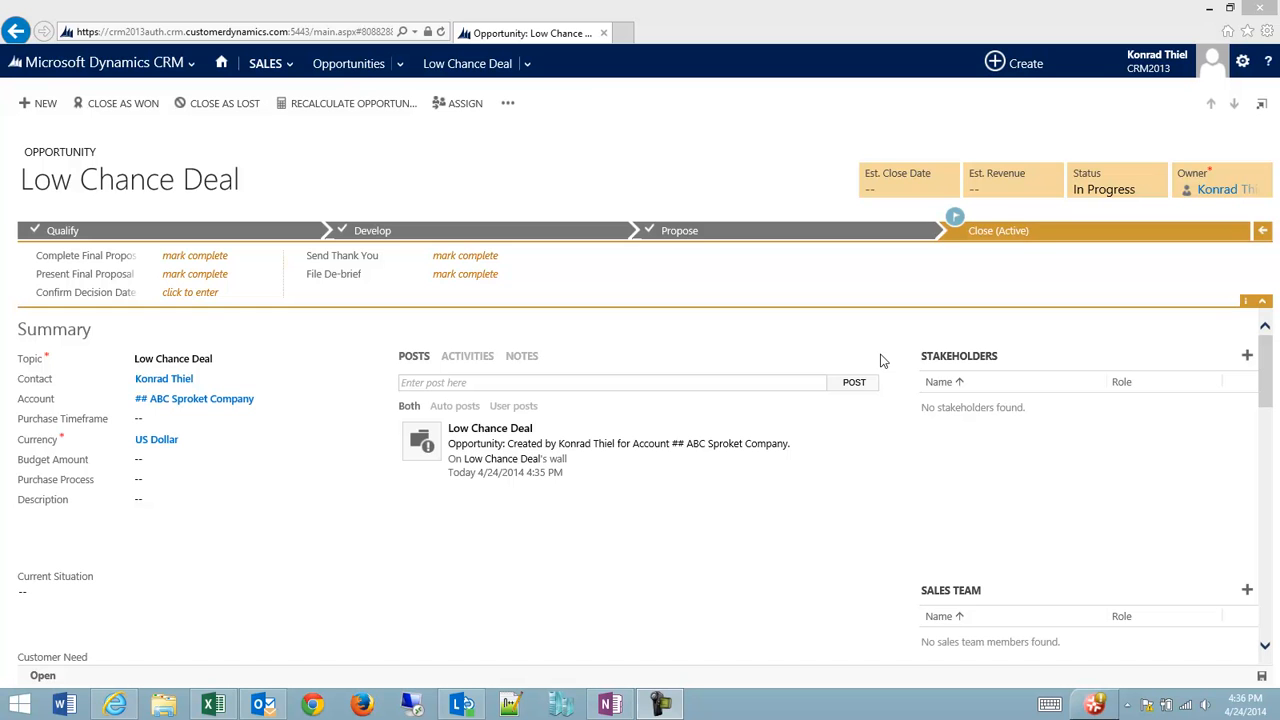
Scroll the quote form and bring up the Close Quote dialog.
{"action": "scroll", "scroll_direction": "down", "scroll_amount": 3}
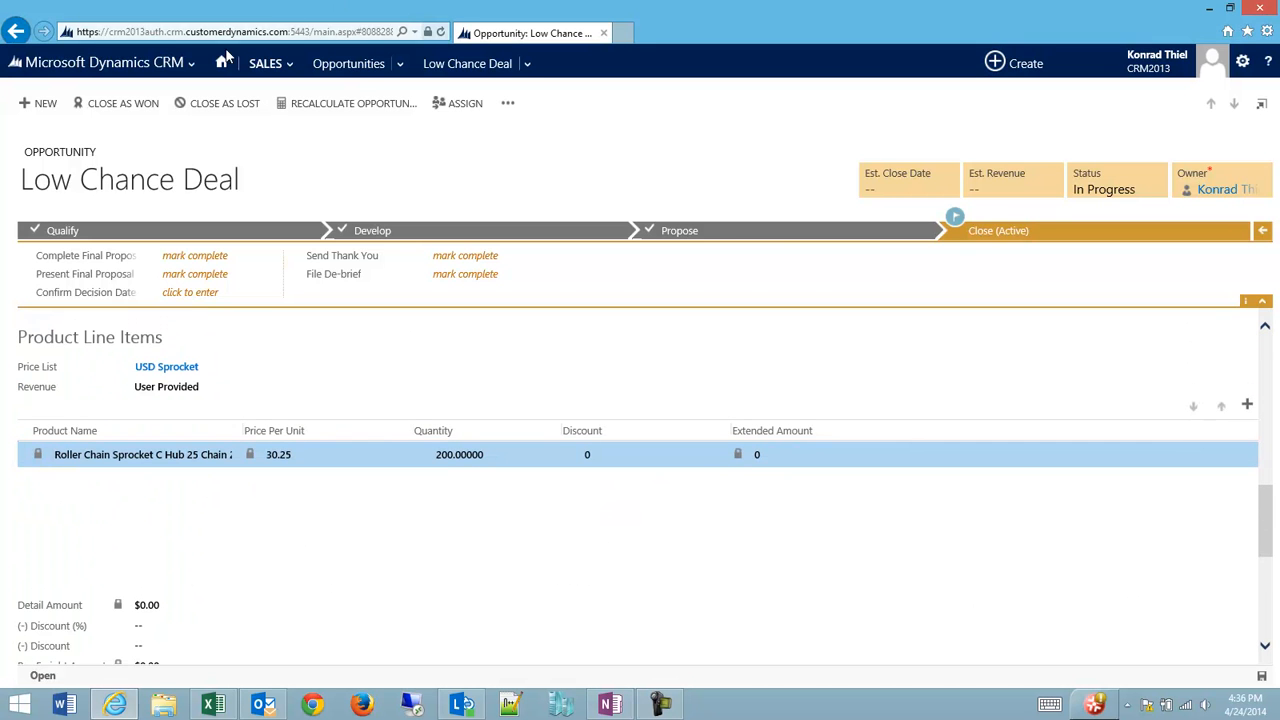
{"action": "left_click", "coordinate": [820, 454]}
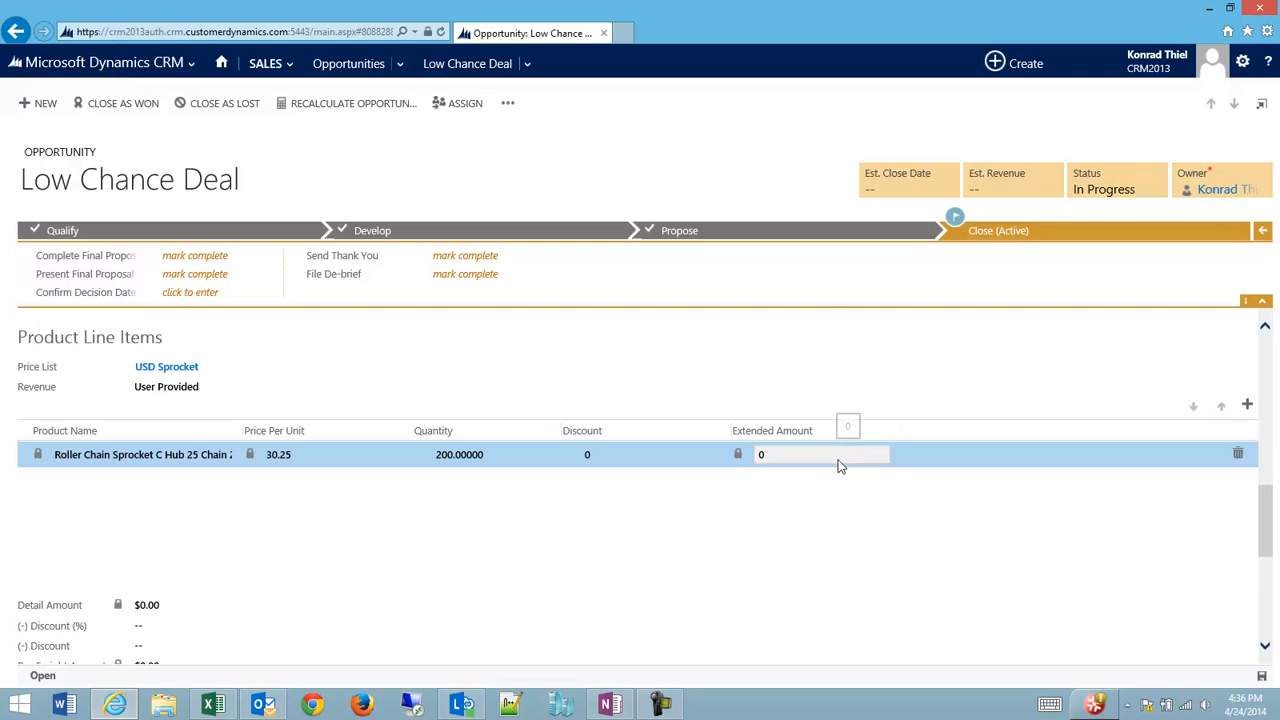
{"action": "scroll", "scroll_direction": "down", "scroll_amount": 3}
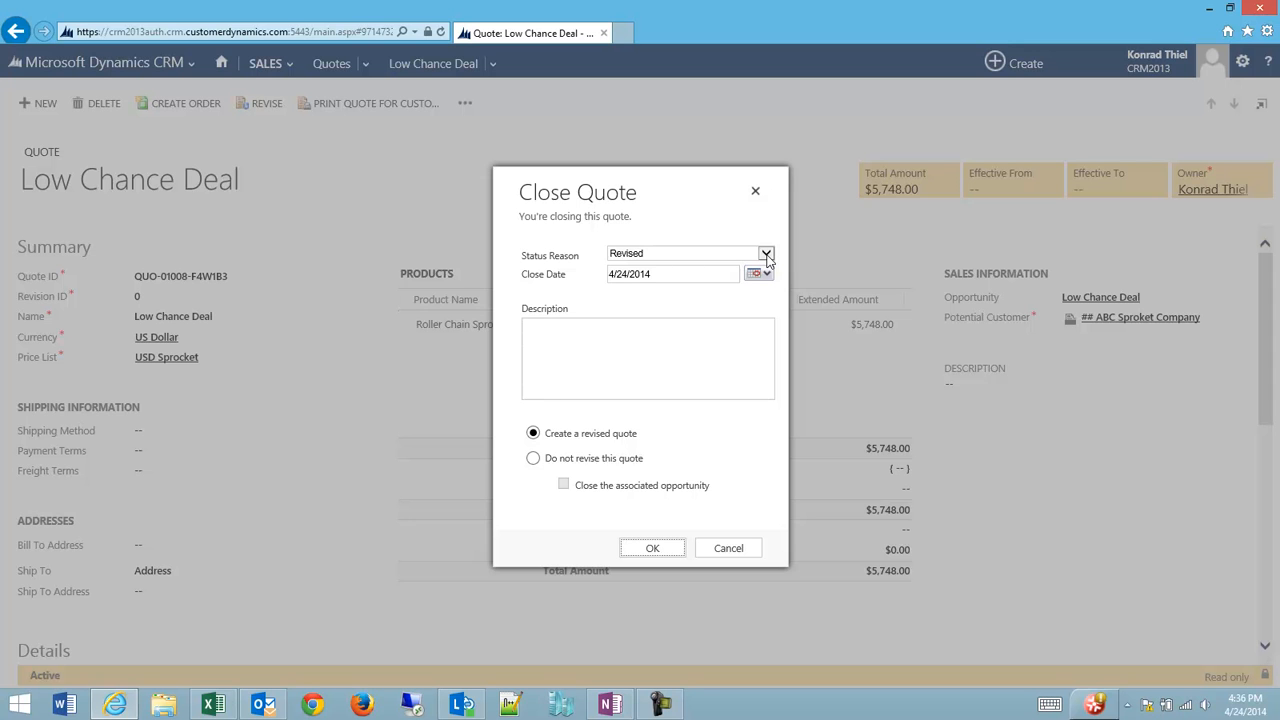
Set Status Reason to Lost, choose not to revise, and close the associated opportunity.
{"action": "left_click", "coordinate": [766, 253]}
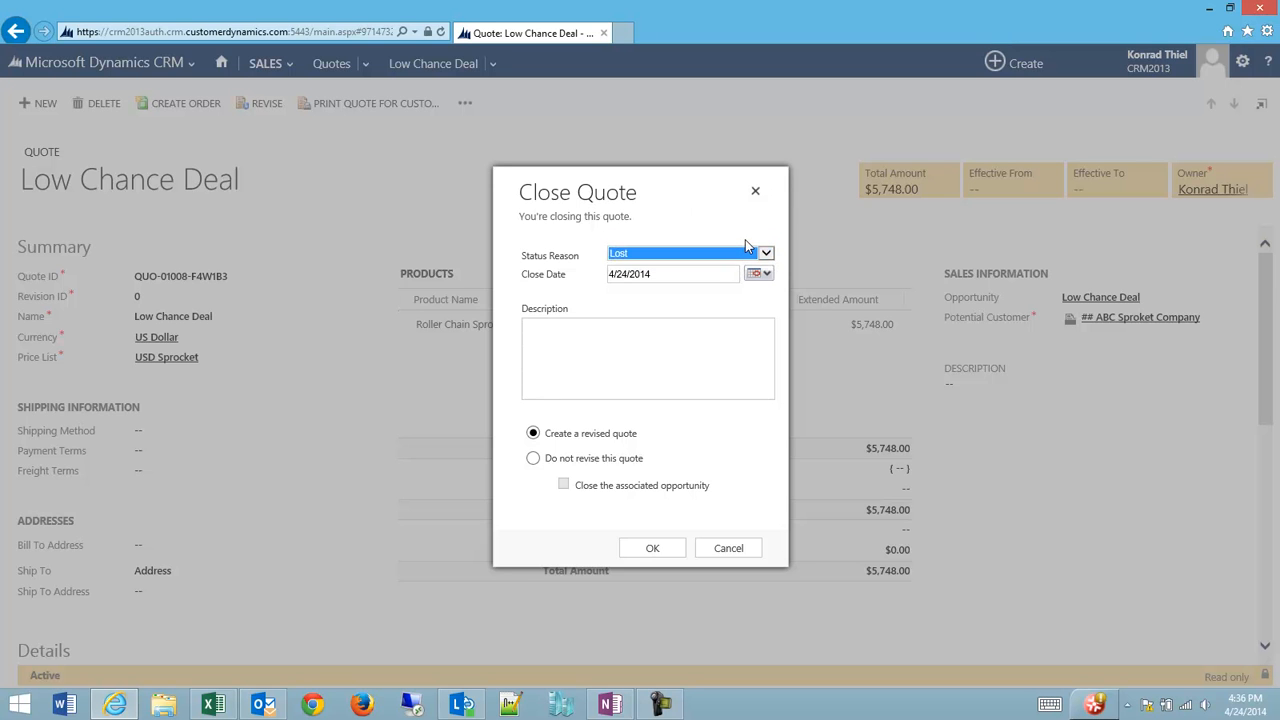
{"action": "mouse_move", "coordinate": [599, 468]}
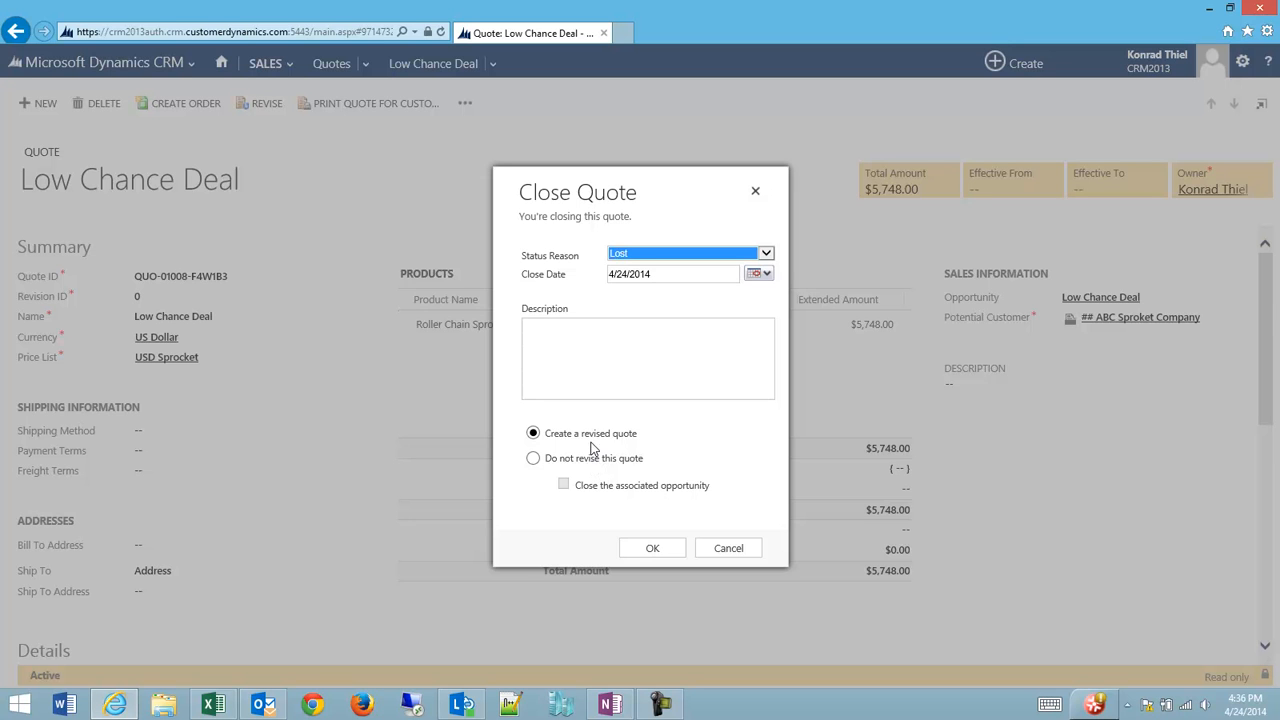
{"action": "mouse_move", "coordinate": [584, 468]}
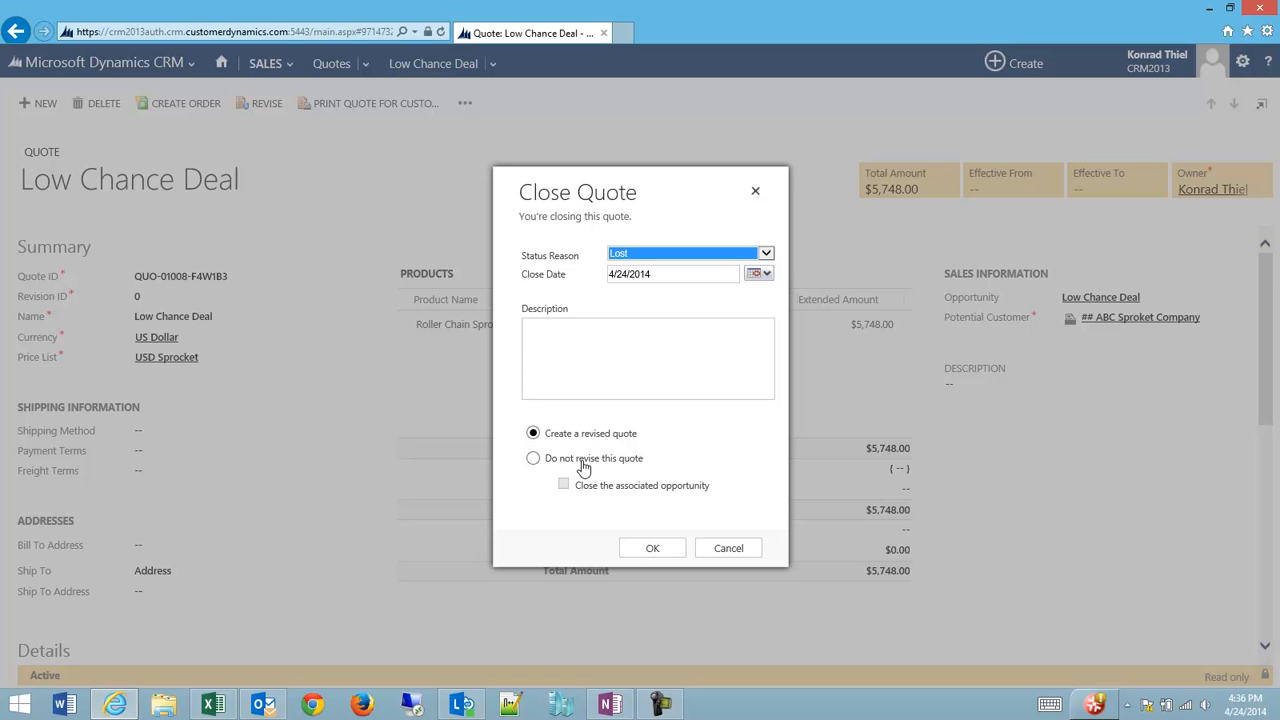
{"action": "left_click", "coordinate": [533, 458]}
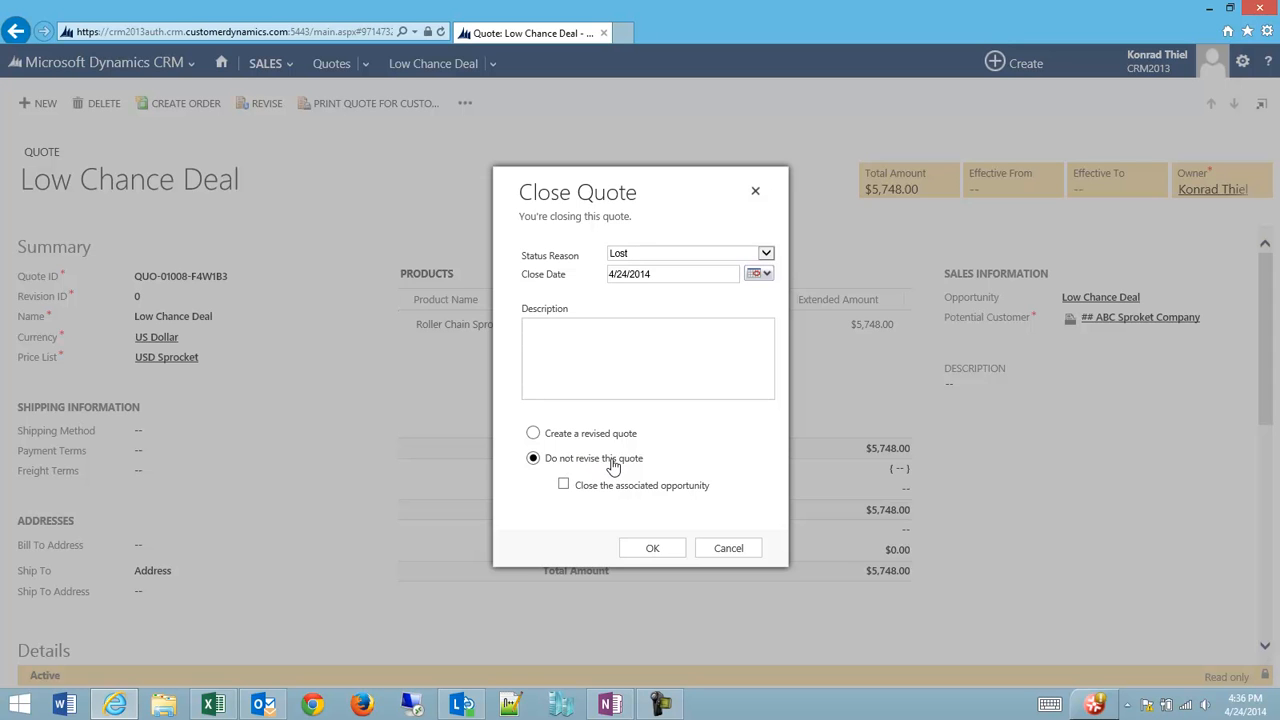
{"action": "left_click", "coordinate": [563, 485]}
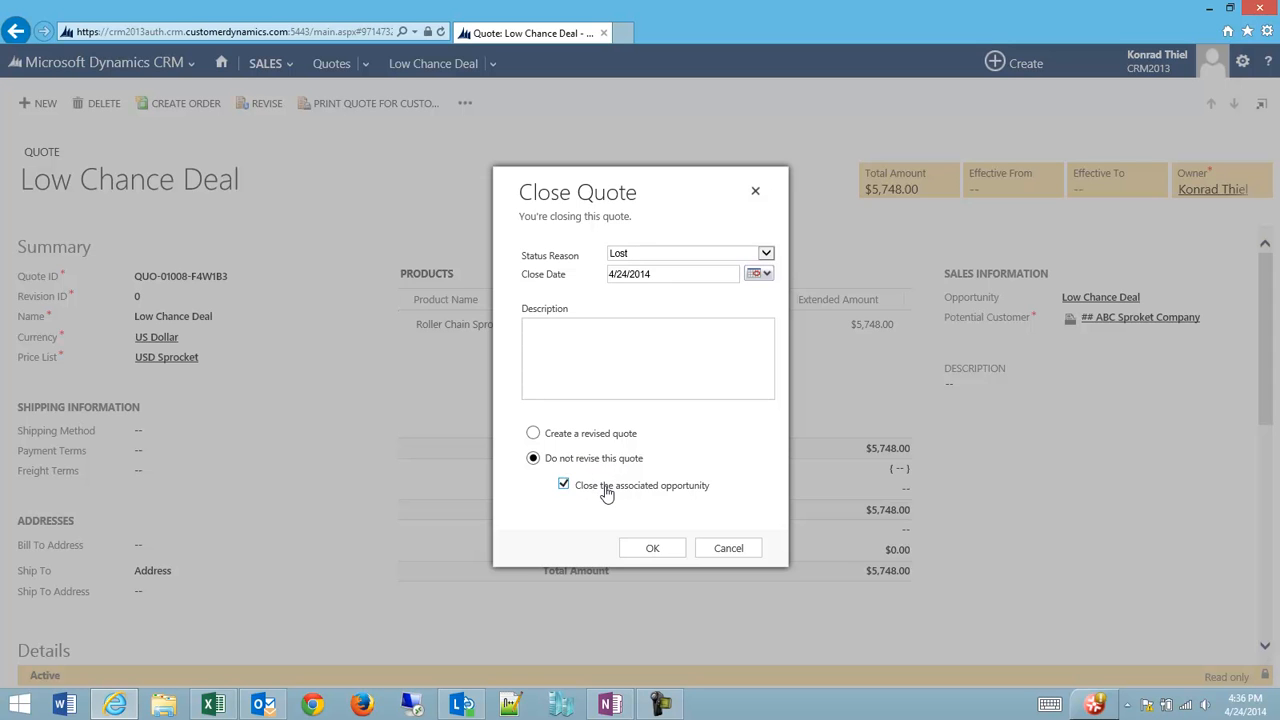
{"action": "mouse_move", "coordinate": [630, 518]}
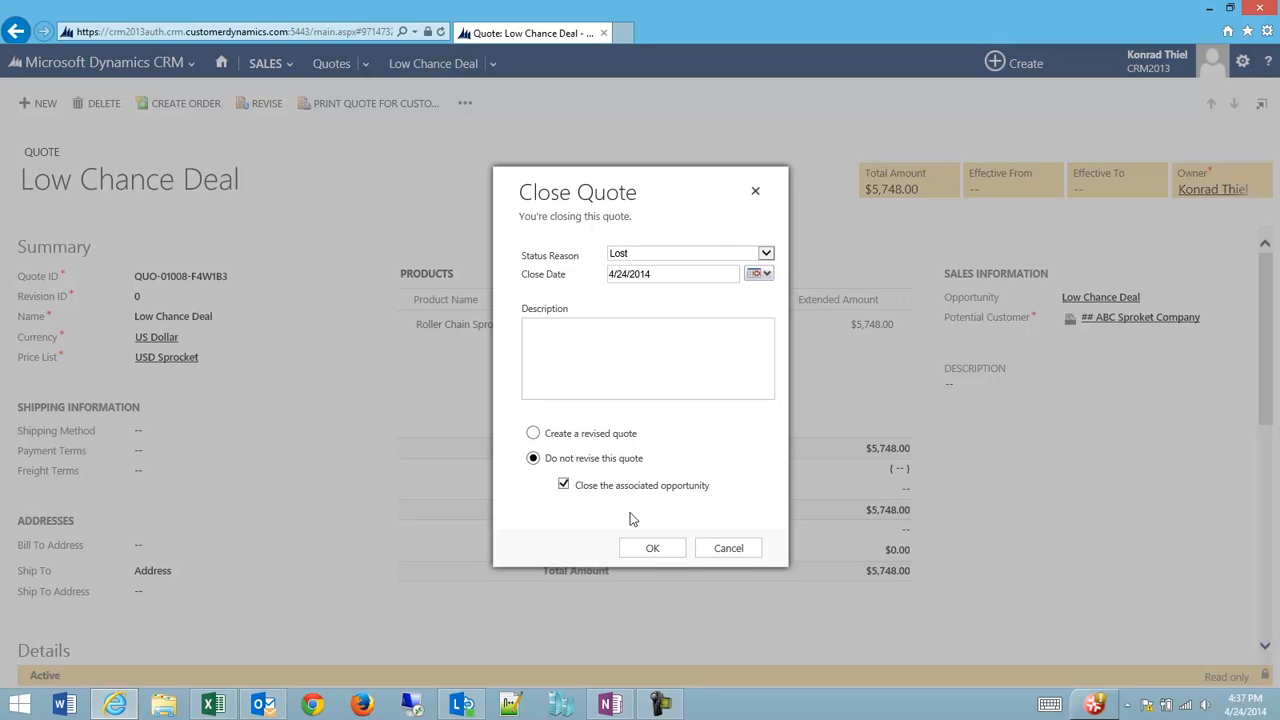
Confirm the Lost quote closure and set the opportunity's status reason to Out-Sold.
{"action": "left_click", "coordinate": [652, 548]}
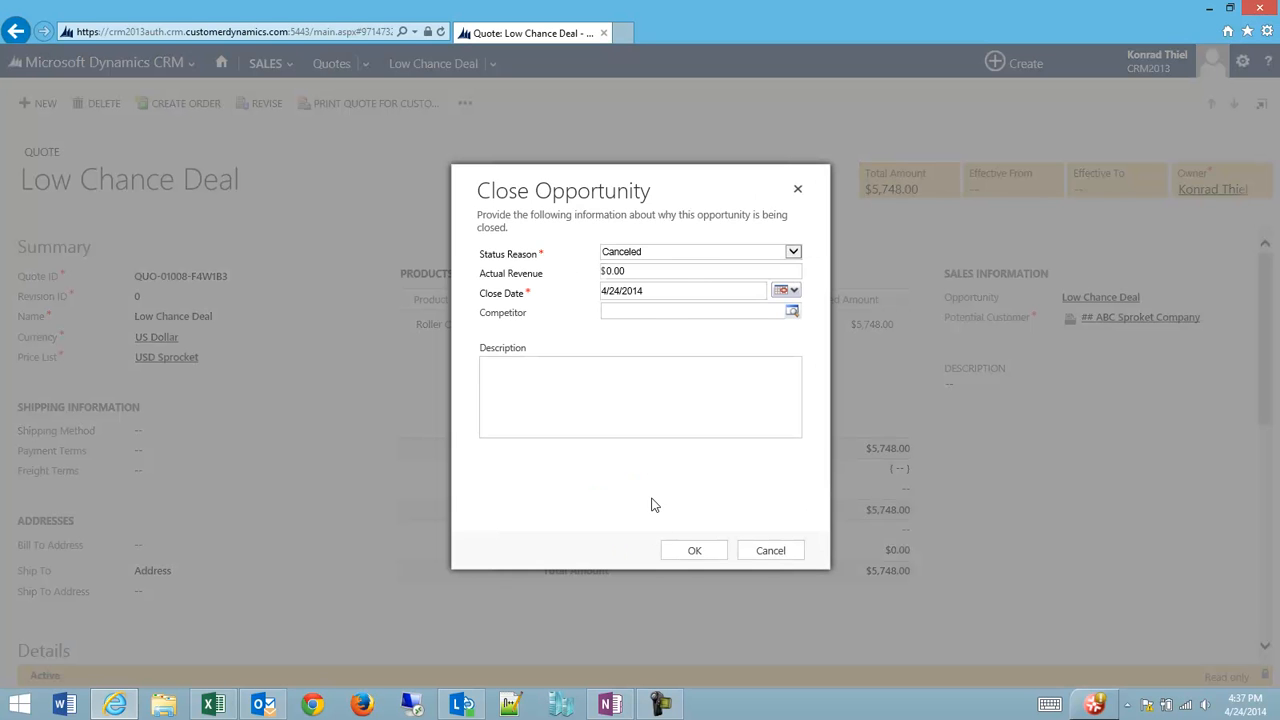
{"action": "mouse_move", "coordinate": [518, 194]}
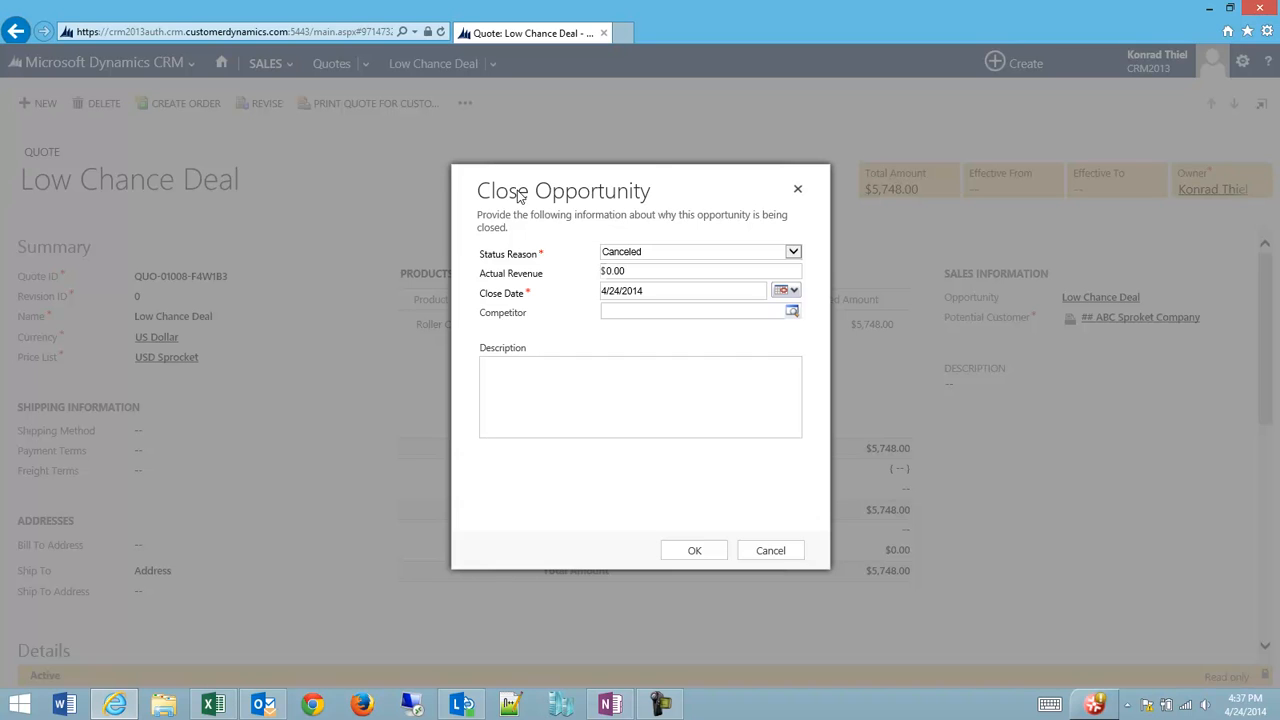
{"action": "mouse_move", "coordinate": [519, 208]}
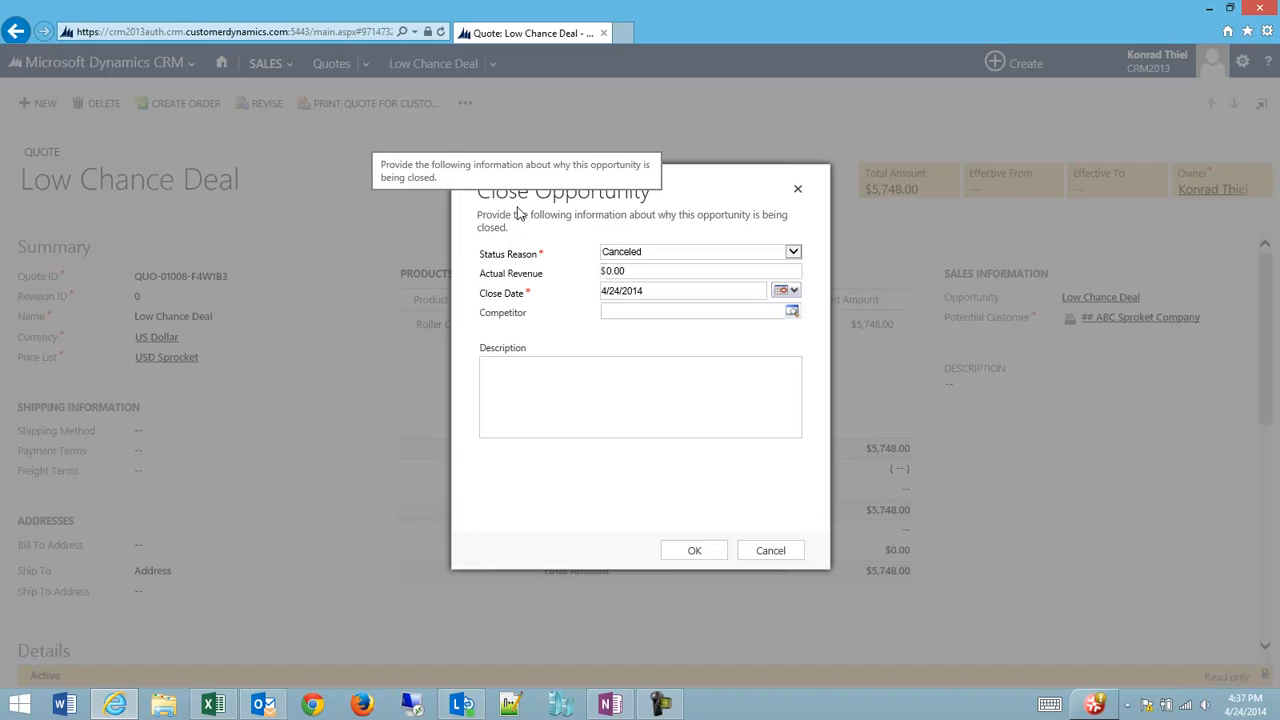
{"action": "mouse_move", "coordinate": [667, 259]}
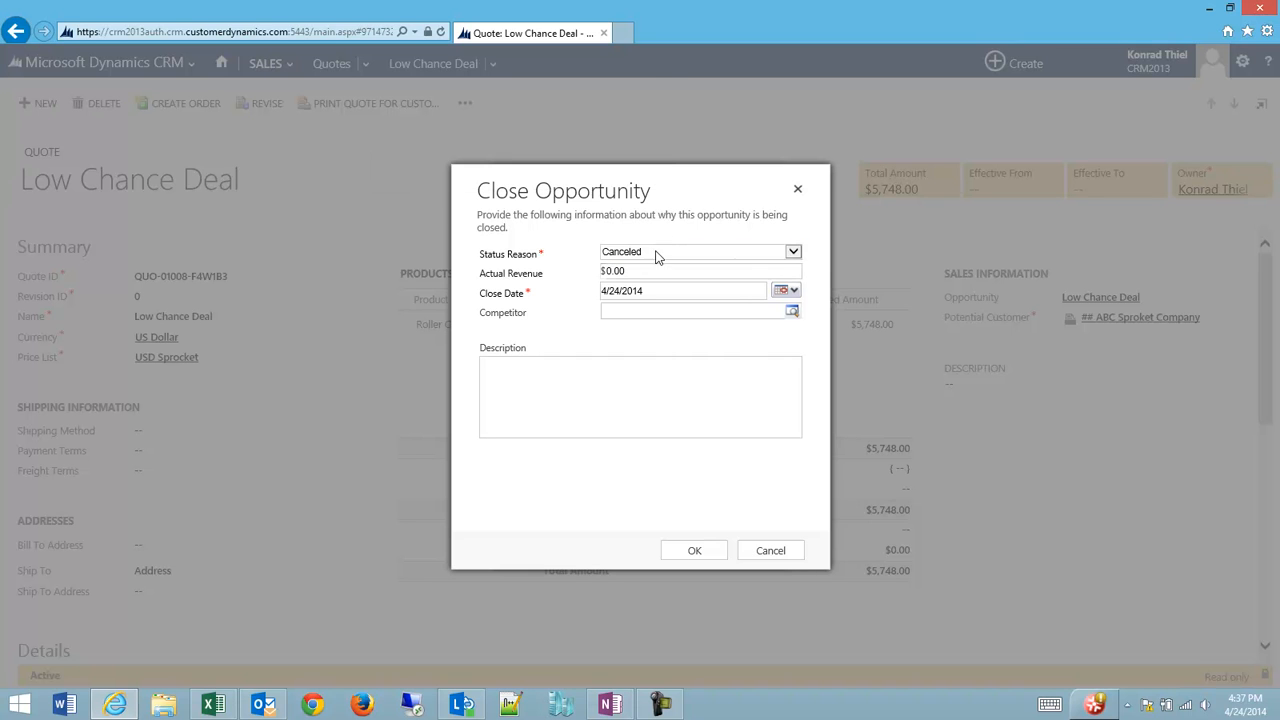
{"action": "left_click", "coordinate": [793, 251]}
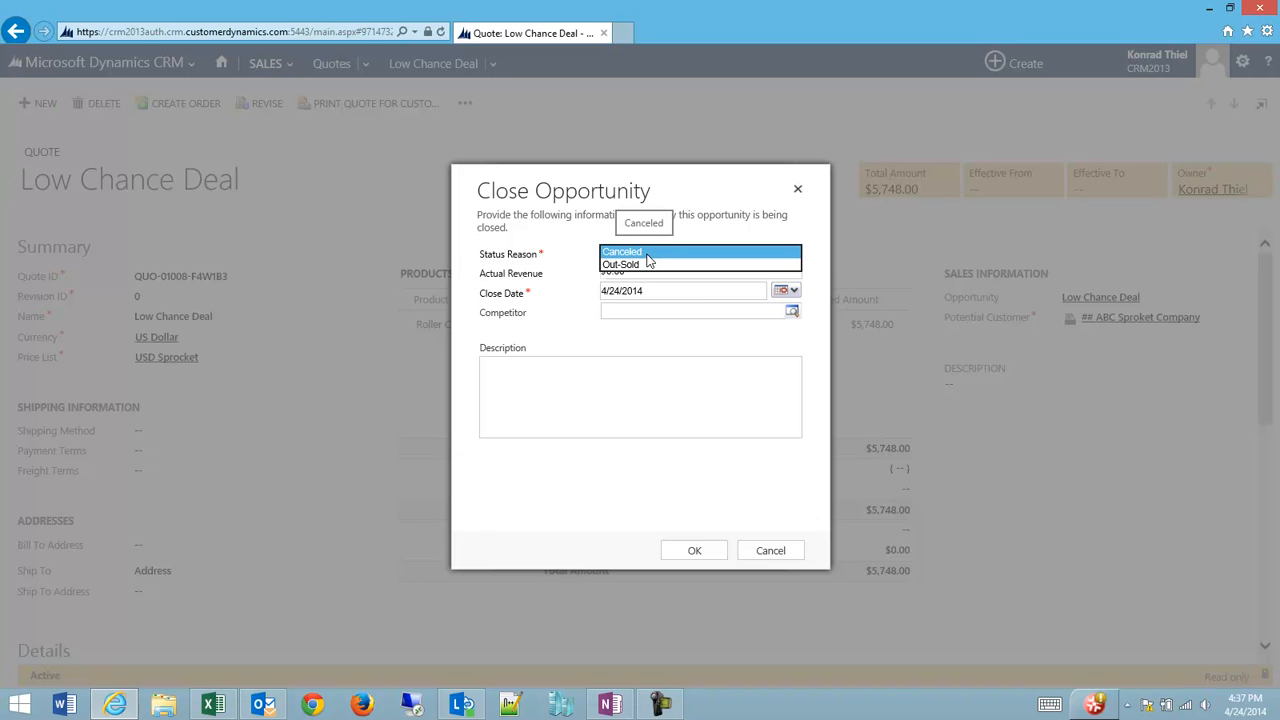
{"action": "mouse_move", "coordinate": [662, 262]}
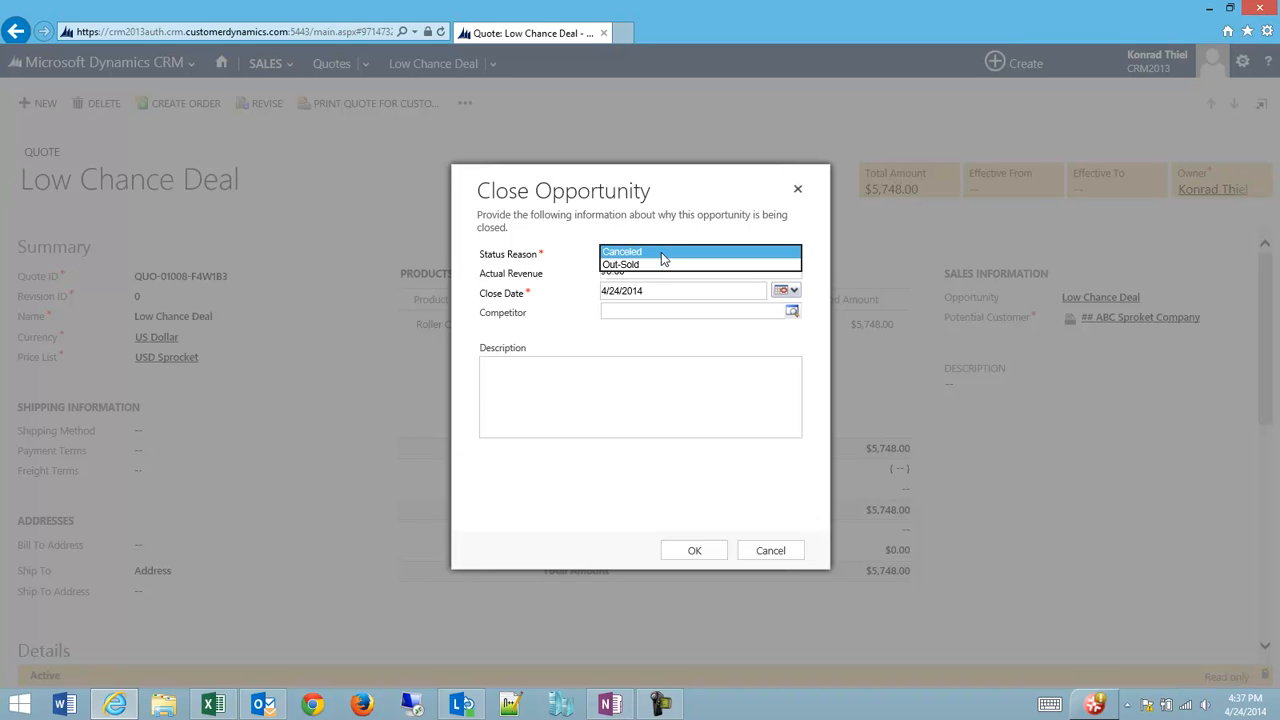
{"action": "left_click", "coordinate": [620, 264]}
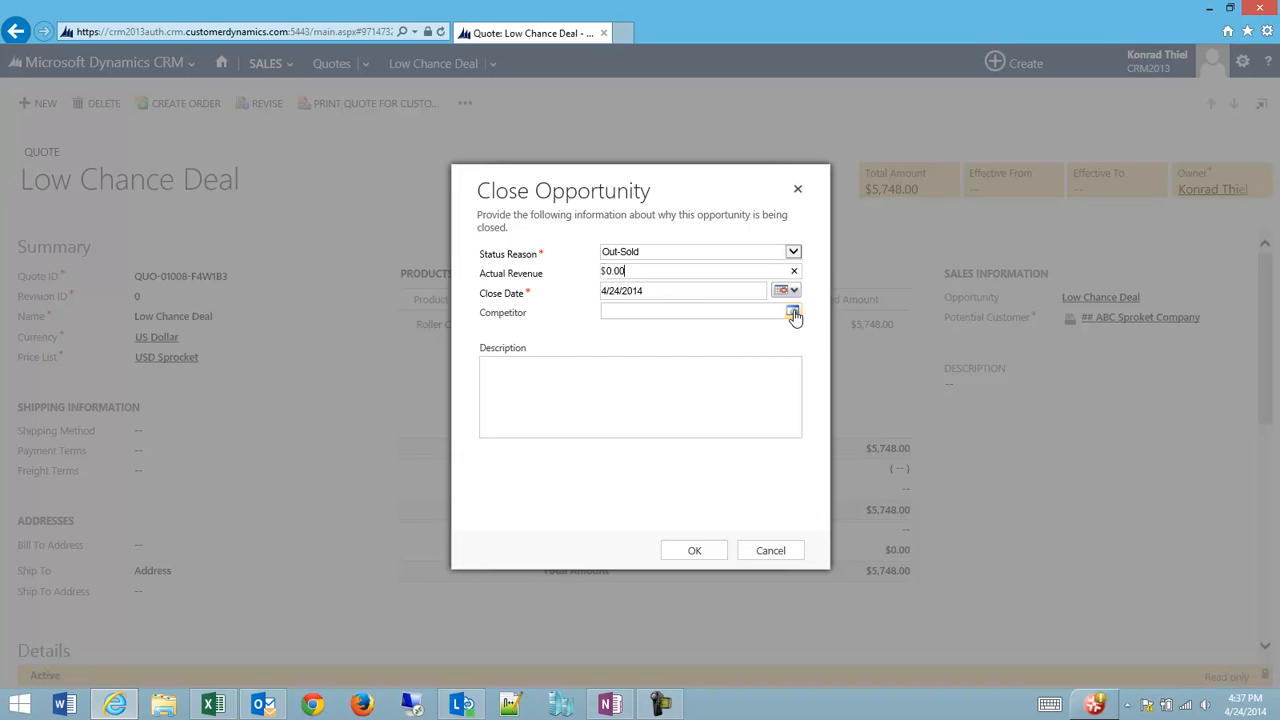
{"action": "left_click", "coordinate": [793, 312]}
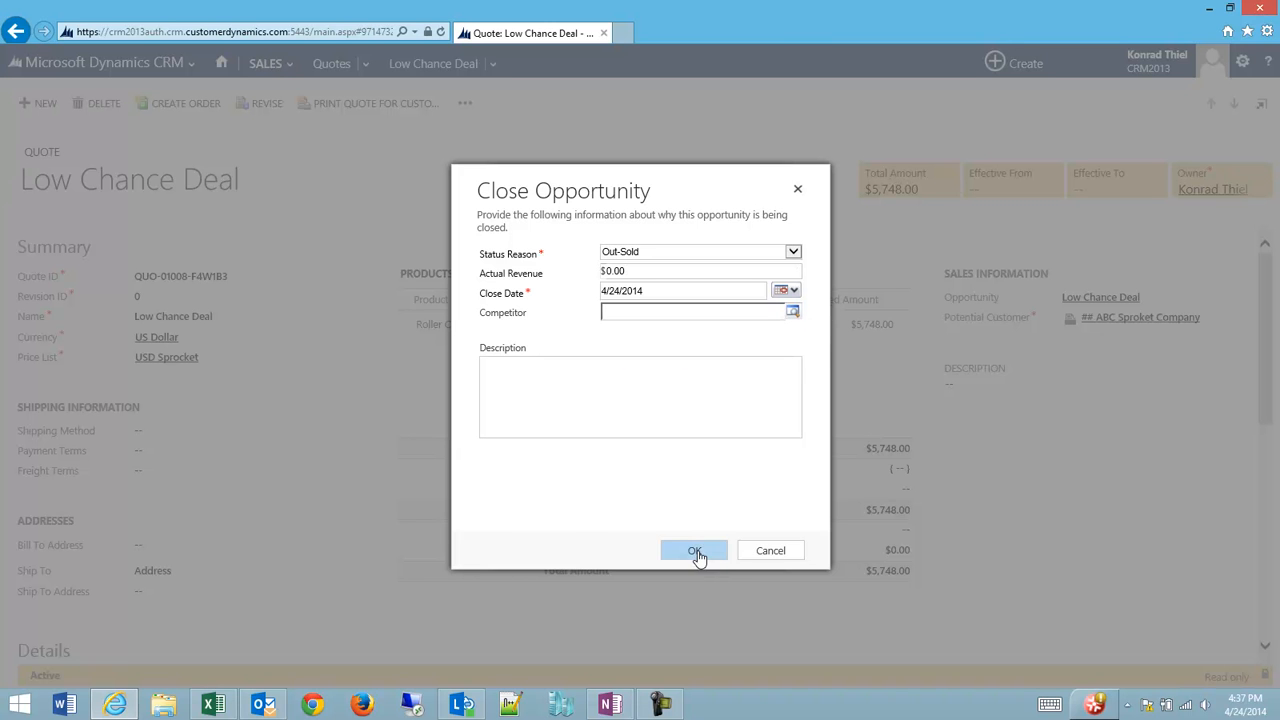
Confirm closing the opportunity as Out-Sold and open the Low Chance Deal opportunity.
{"action": "left_click", "coordinate": [694, 550]}
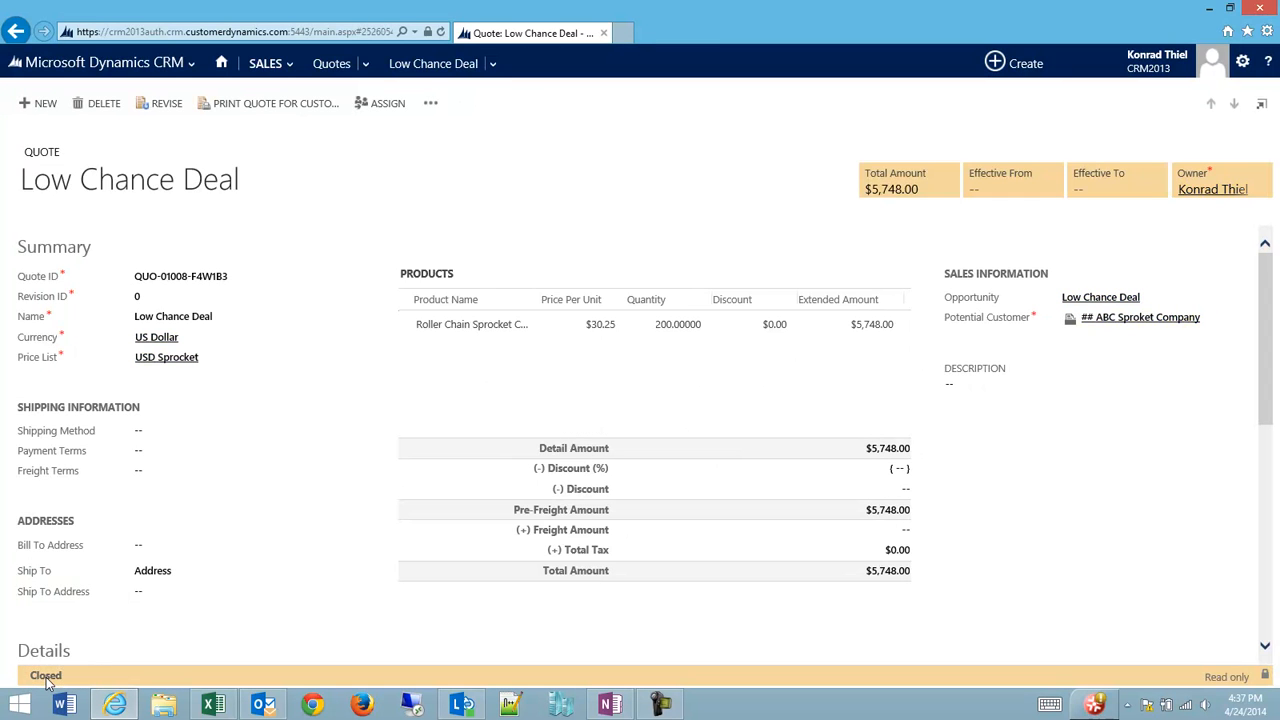
{"action": "mouse_move", "coordinate": [1114, 321]}
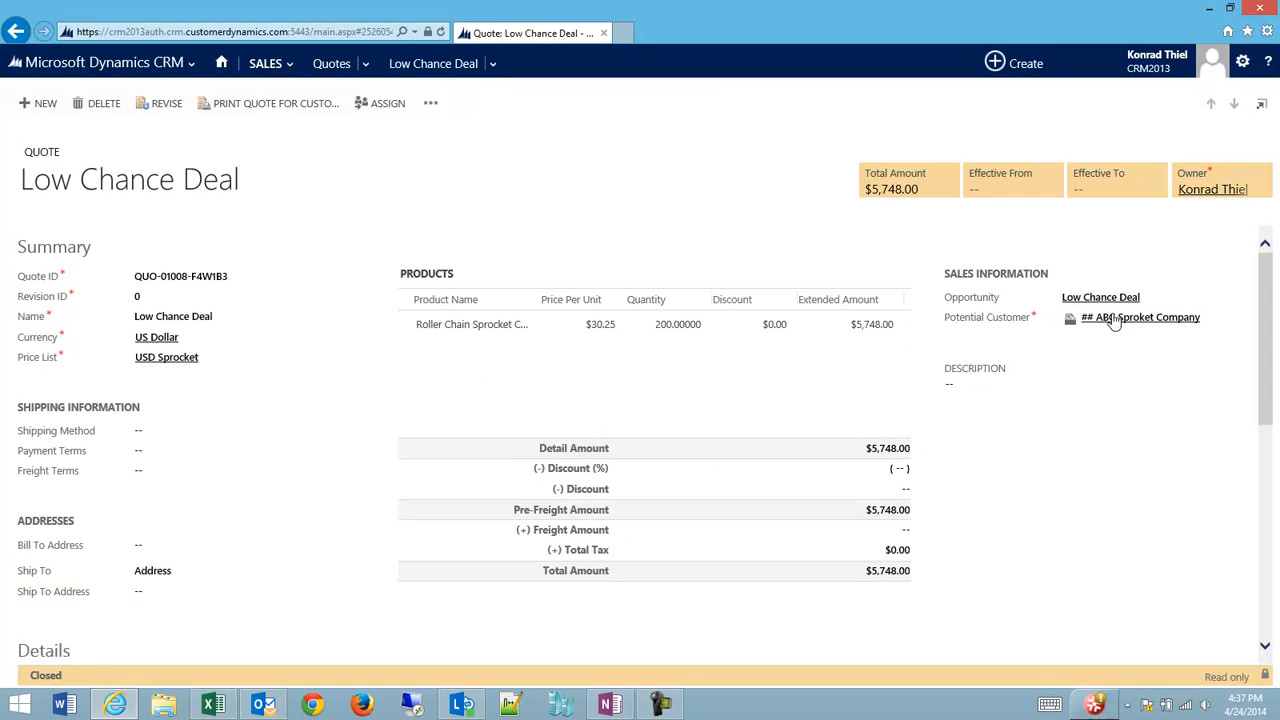
{"action": "left_click", "coordinate": [1100, 297]}
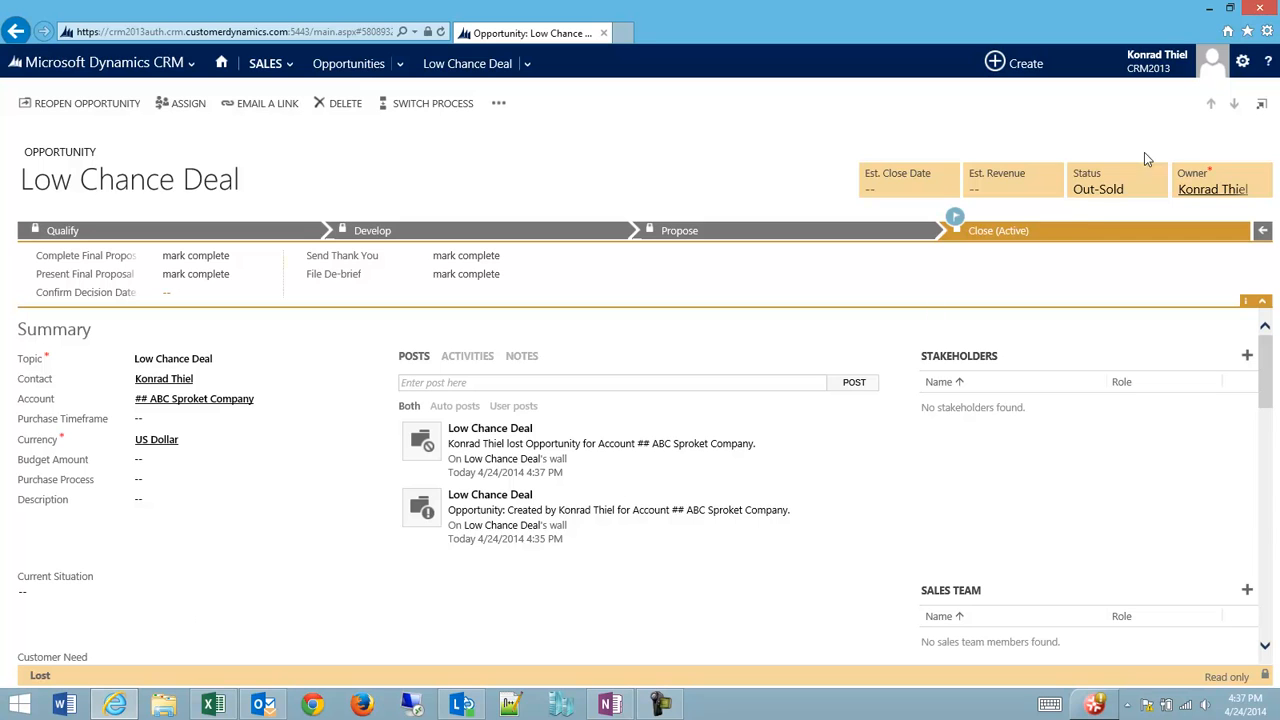
{"action": "mouse_move", "coordinate": [1082, 204]}
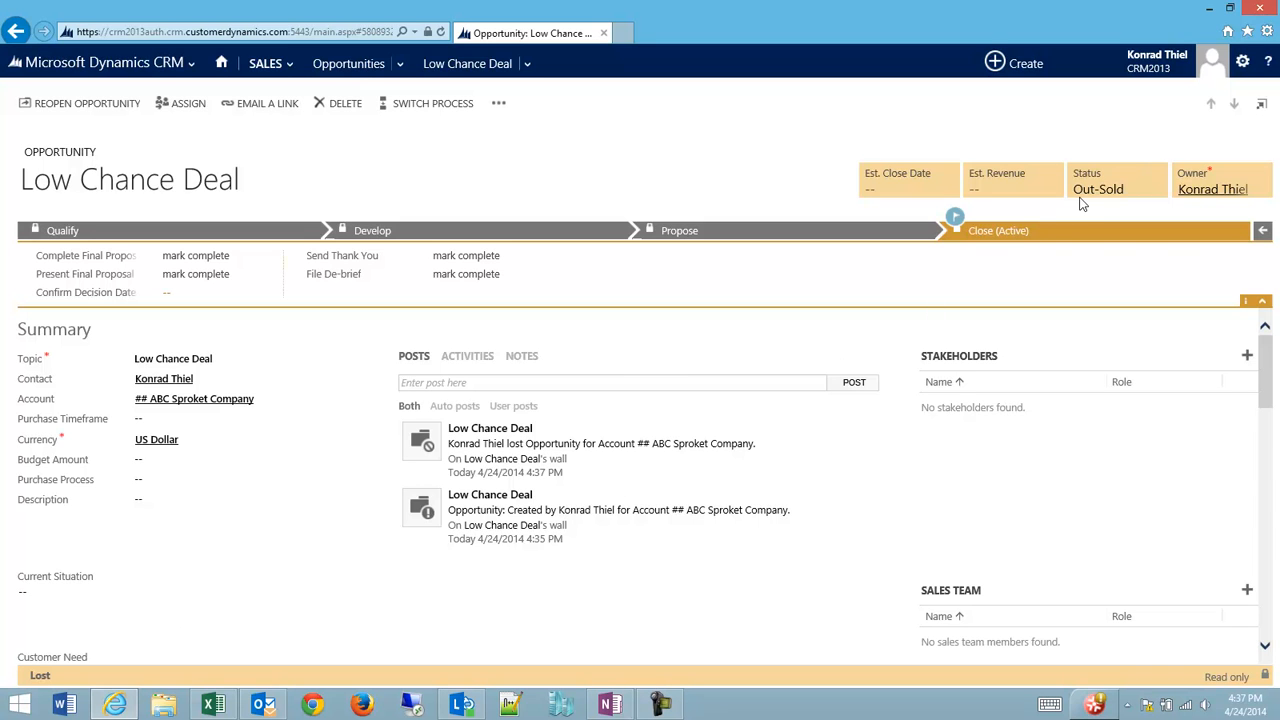